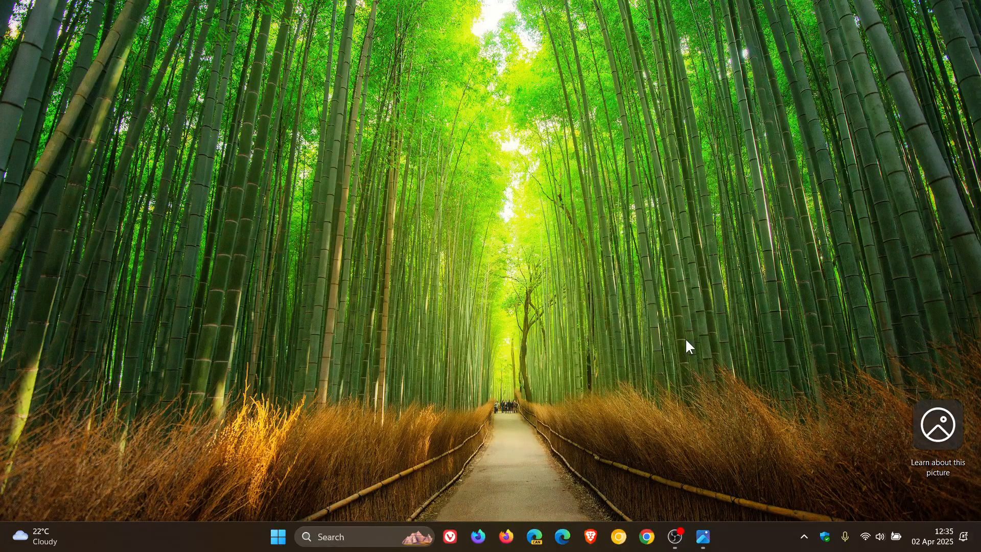
- Find Snipping Tool in the Start menu's full app list and pick it up for dragging
click(278, 536)
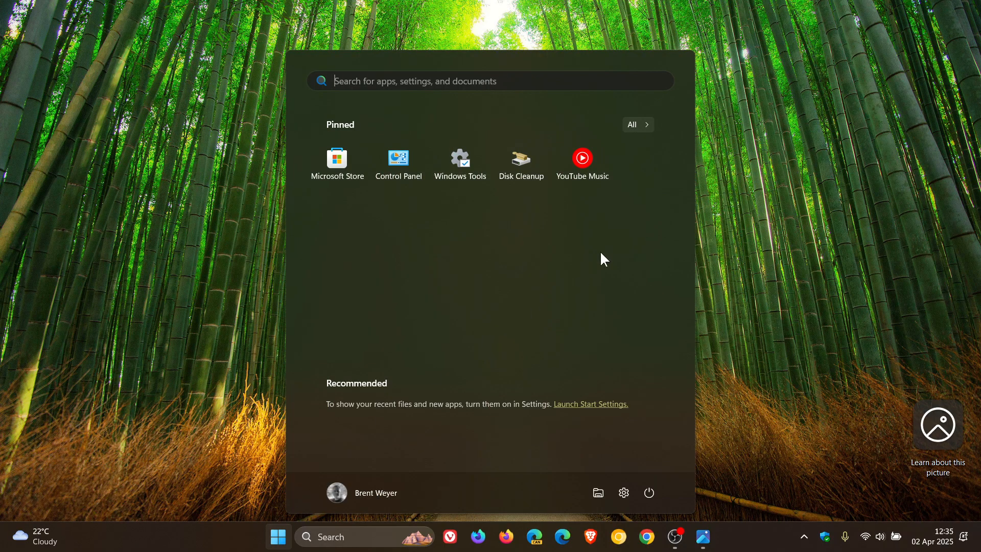
click(636, 123)
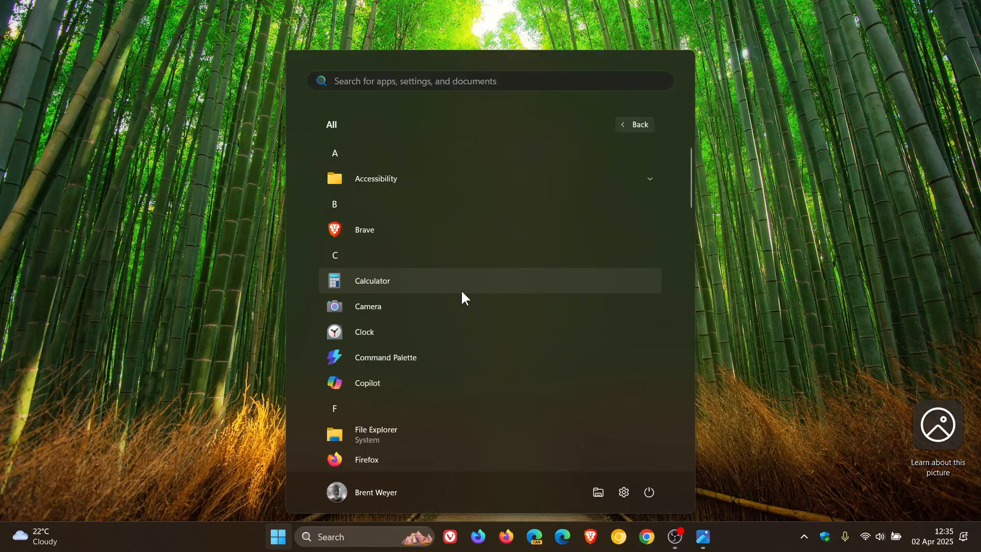
scroll(down, 3)
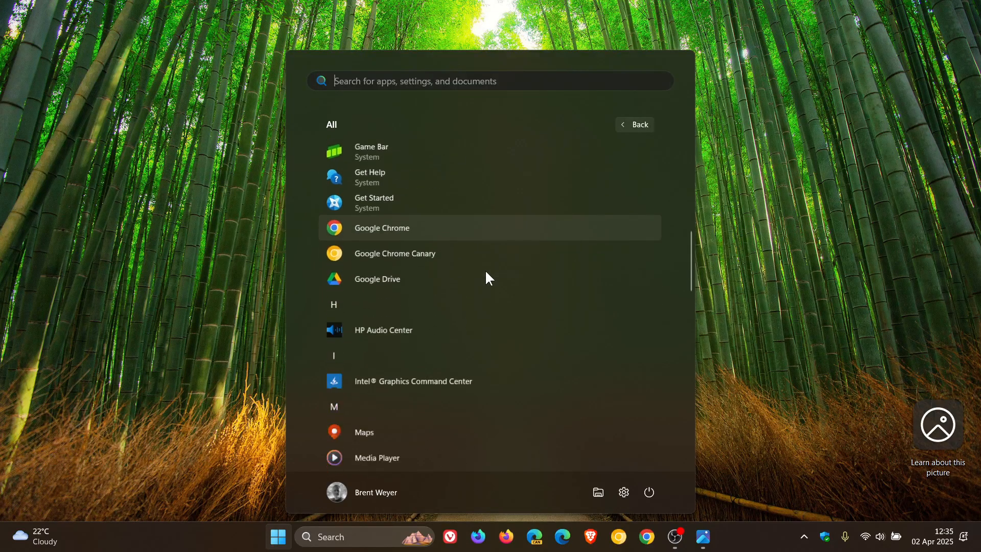
scroll(down, 3)
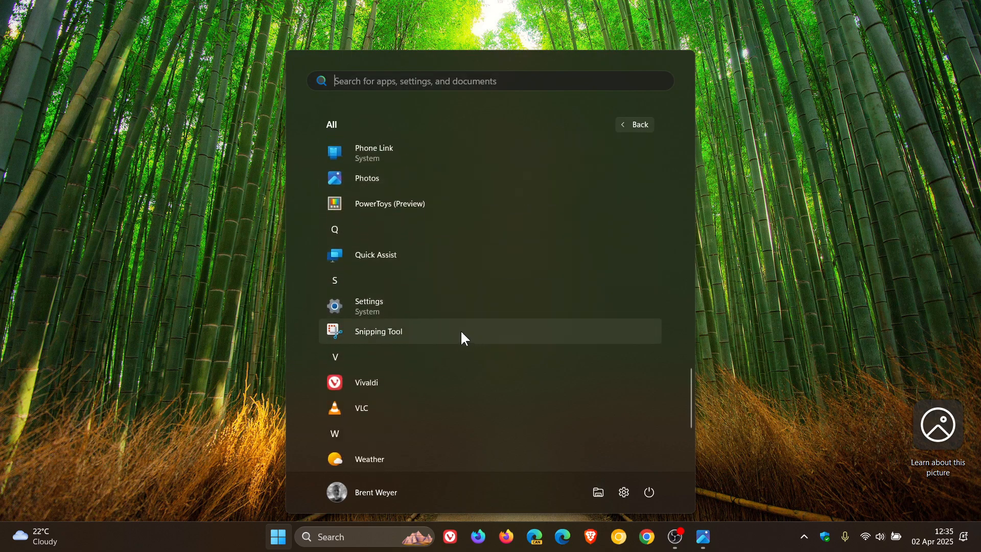
click(378, 331)
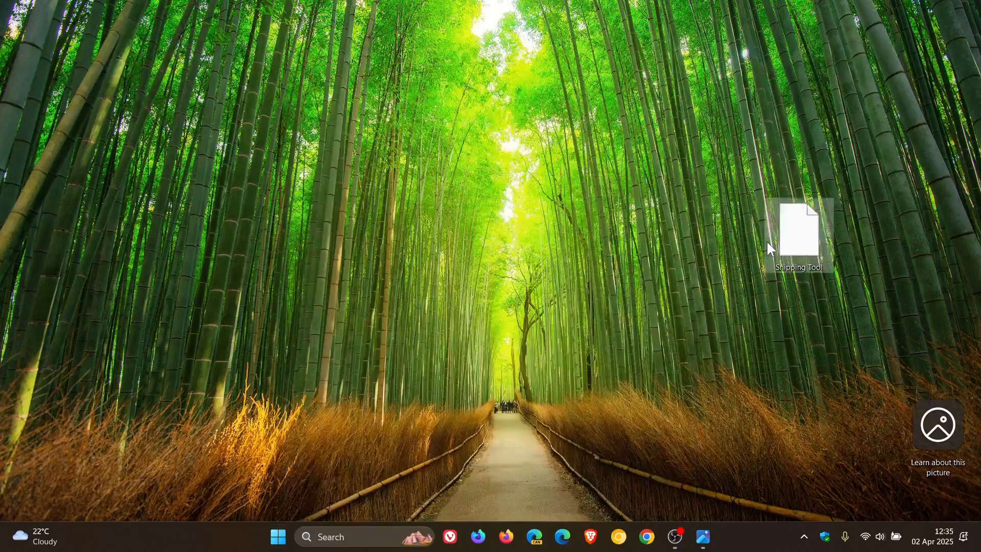
- Drop Snipping Tool onto the desktop, creating a shortcut with a solid blue backplate
drag(798, 232, 549, 207)
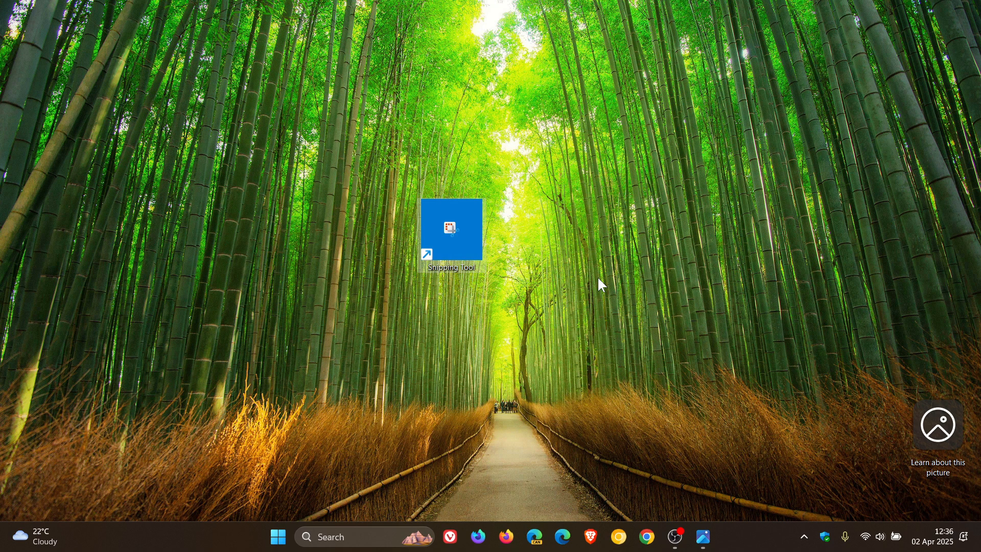
mouse_move(411, 166)
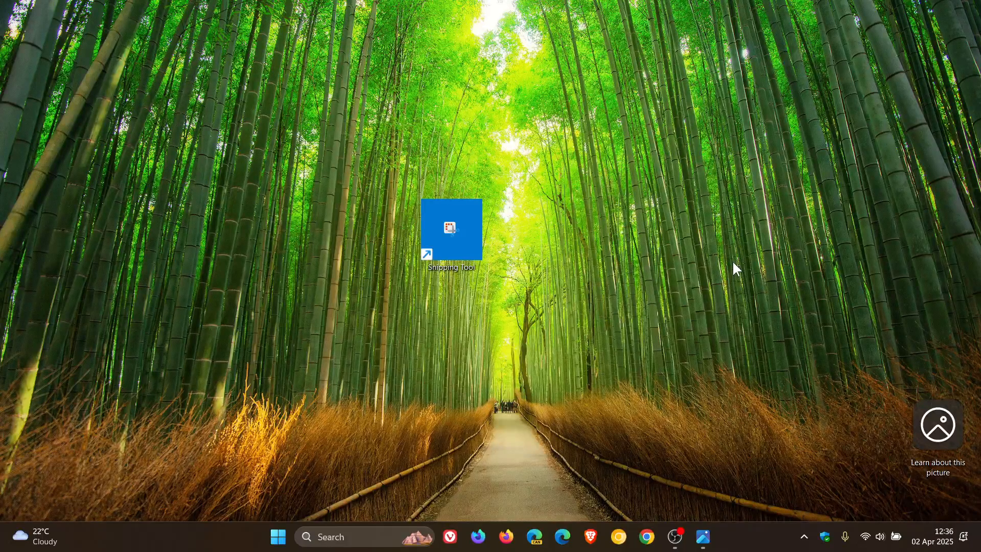
mouse_move(710, 525)
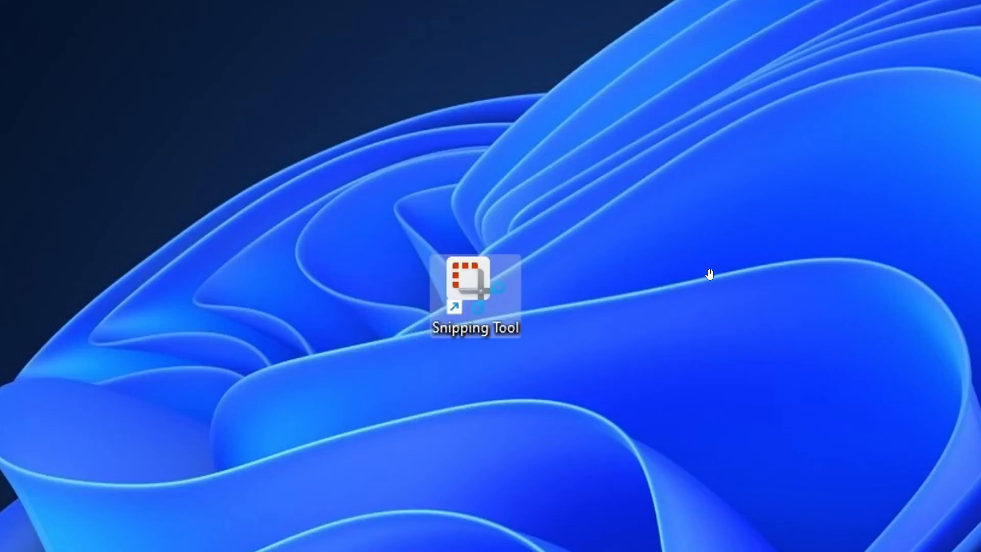
mouse_move(553, 278)
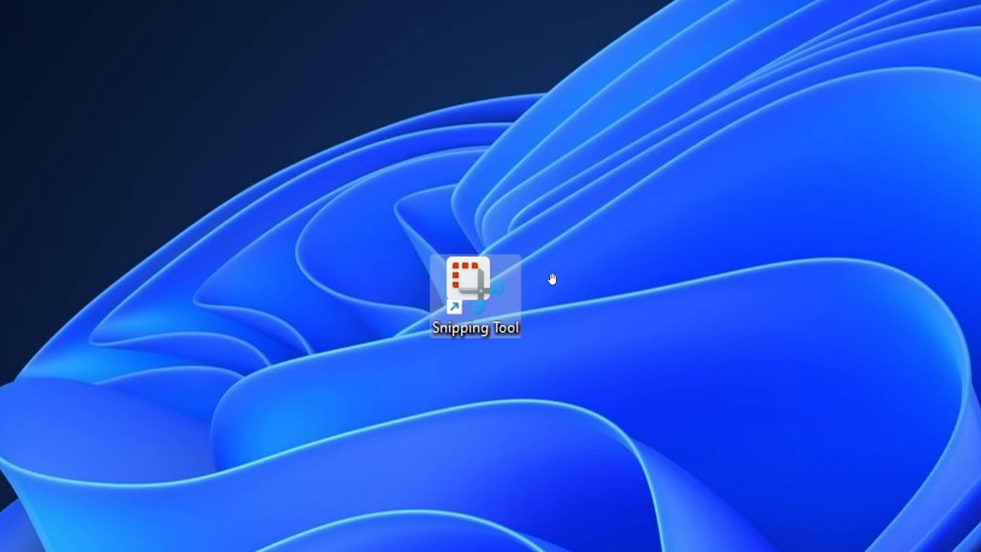
mouse_move(525, 221)
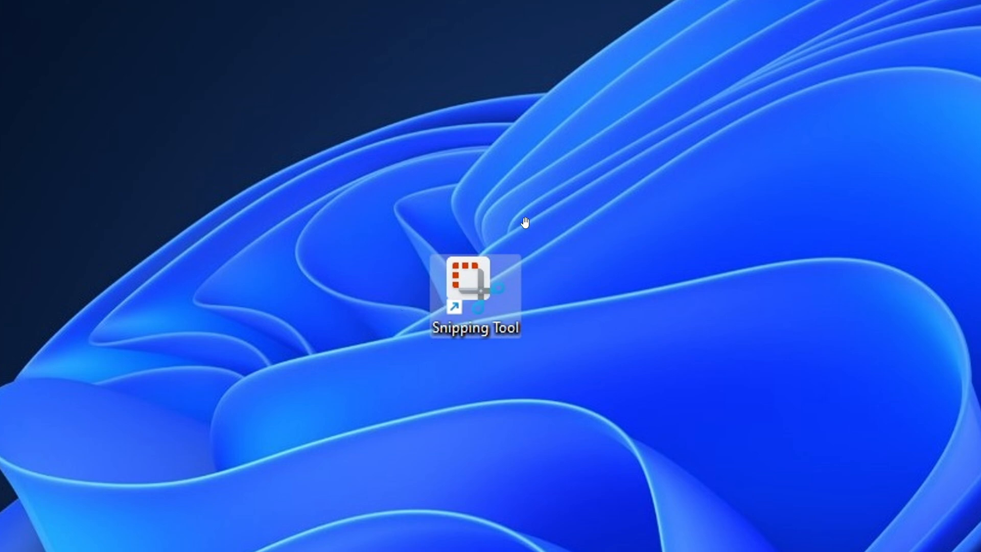
mouse_move(553, 350)
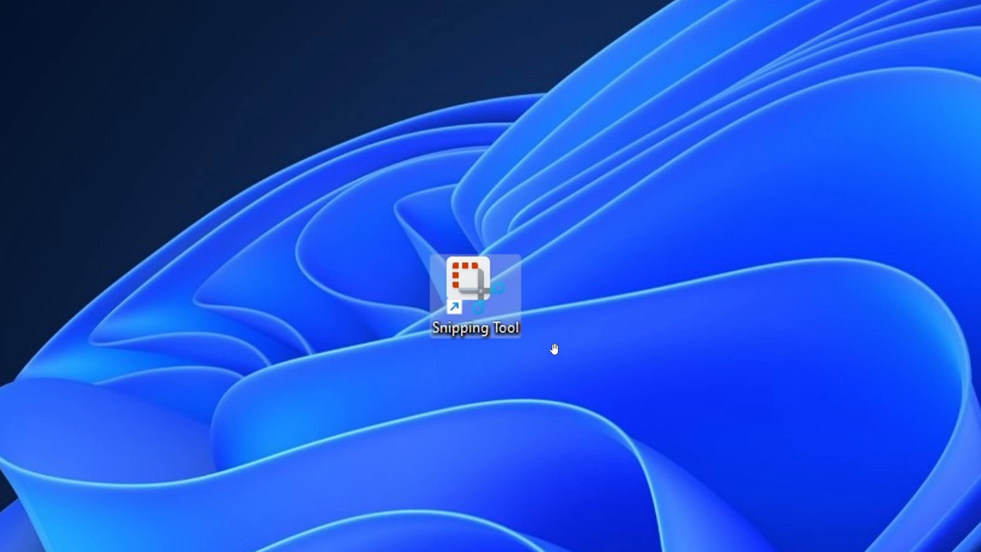
mouse_move(439, 366)
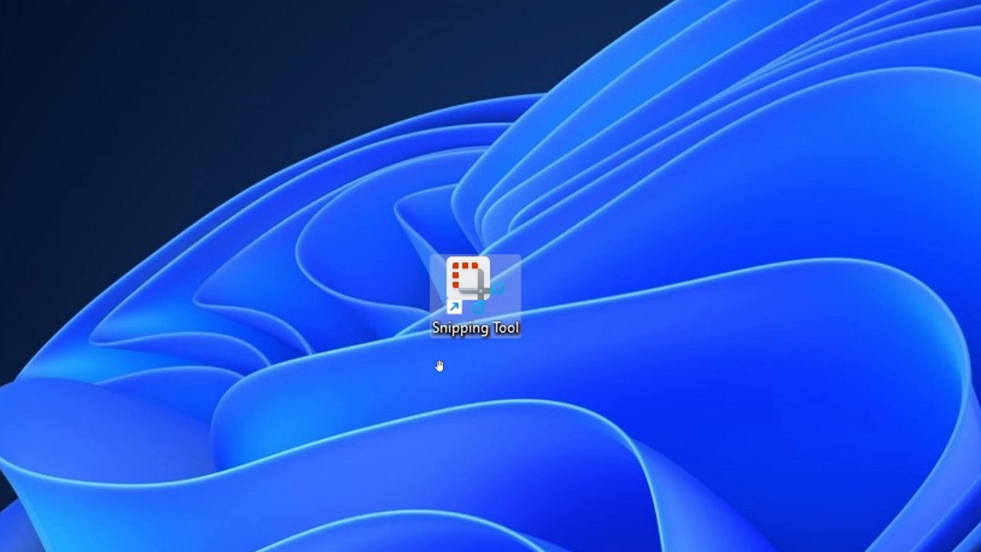
mouse_move(569, 324)
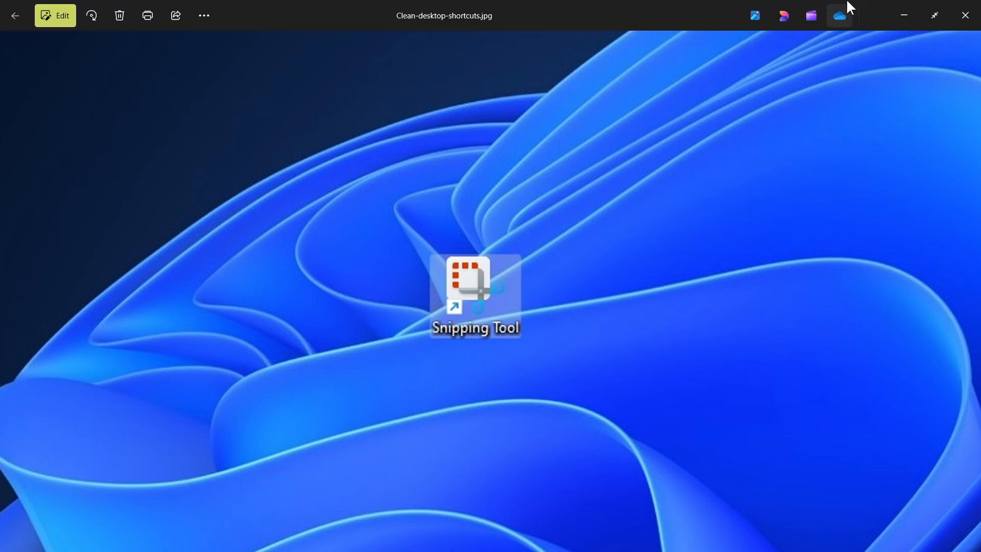
- Reopen the Start menu's full app list and scroll down toward Google Chrome
click(963, 15)
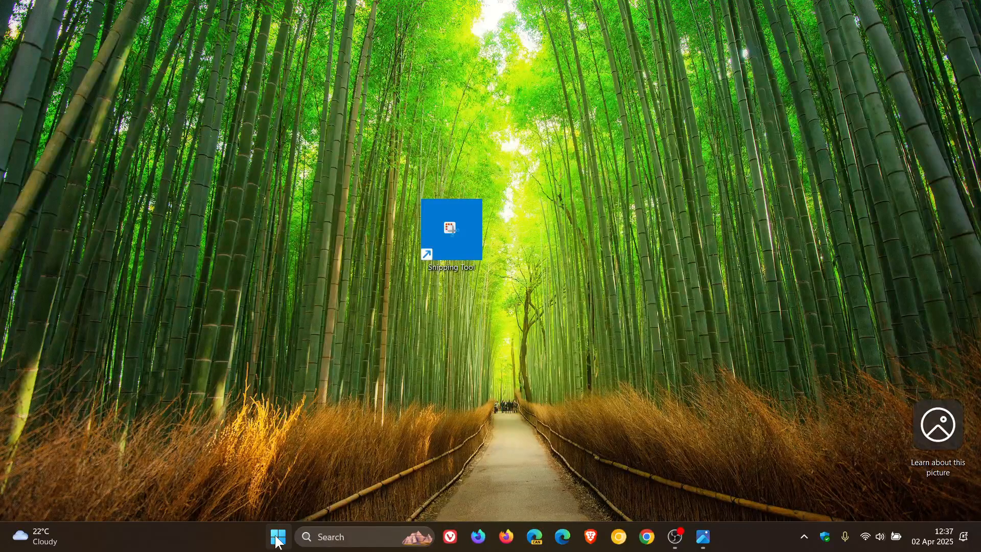
click(277, 536)
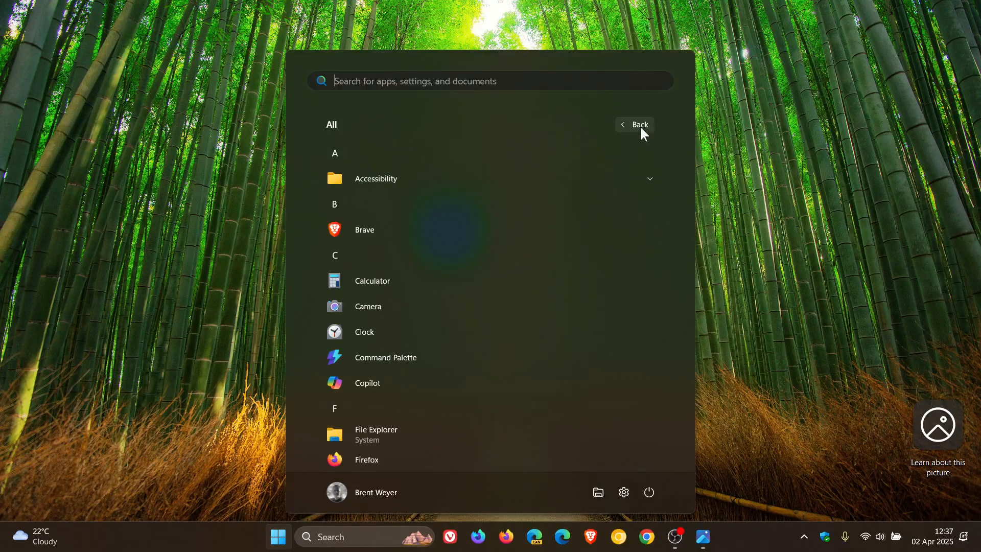
scroll(down, 3)
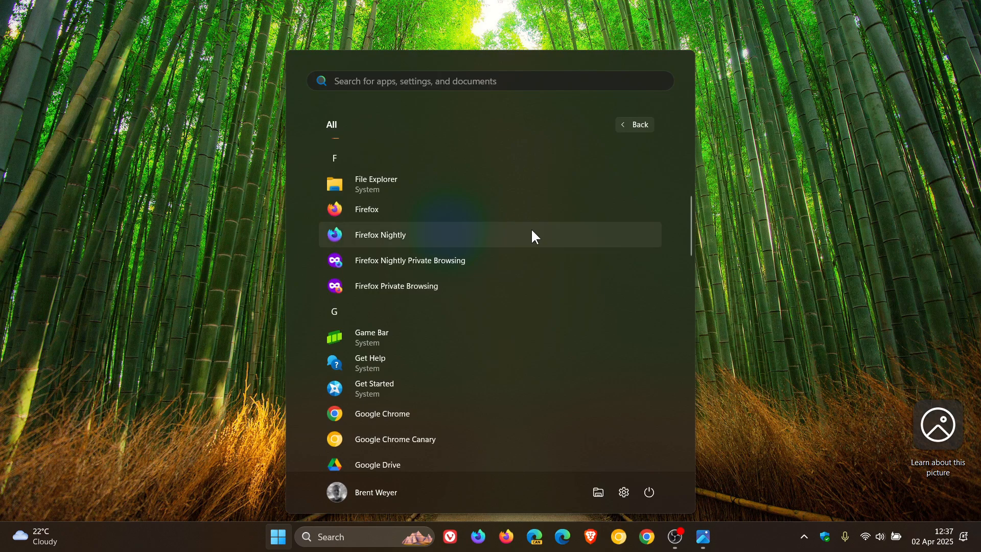
scroll(down, 3)
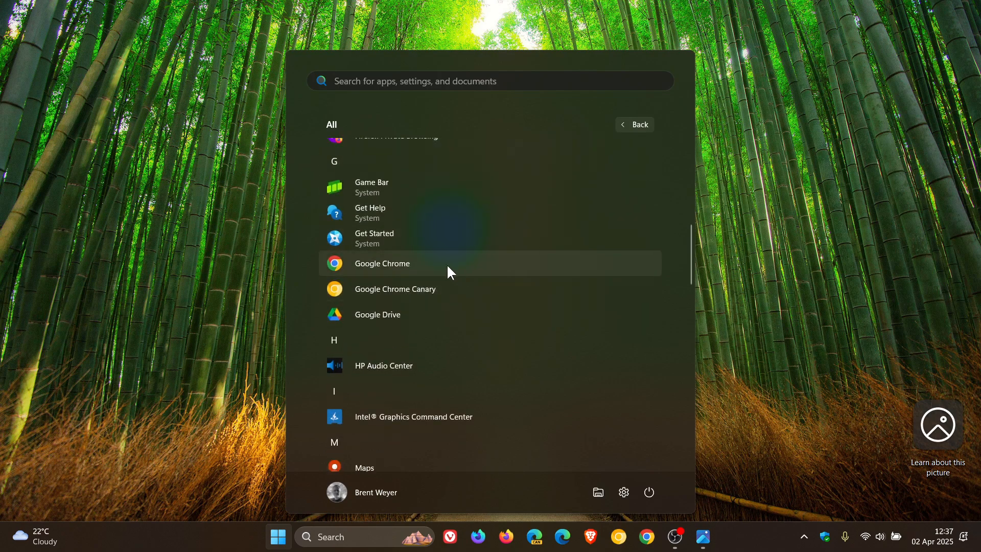
mouse_move(441, 268)
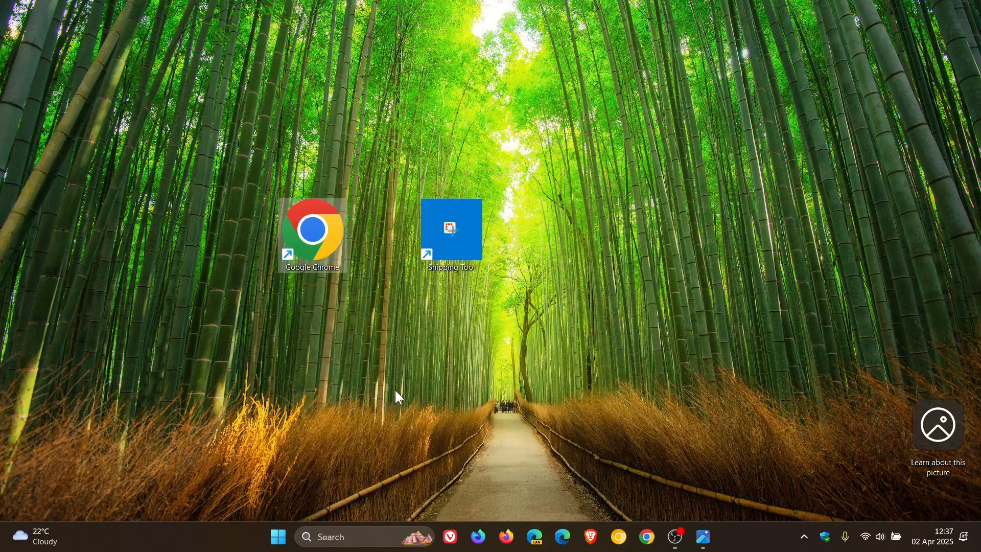
mouse_move(644, 269)
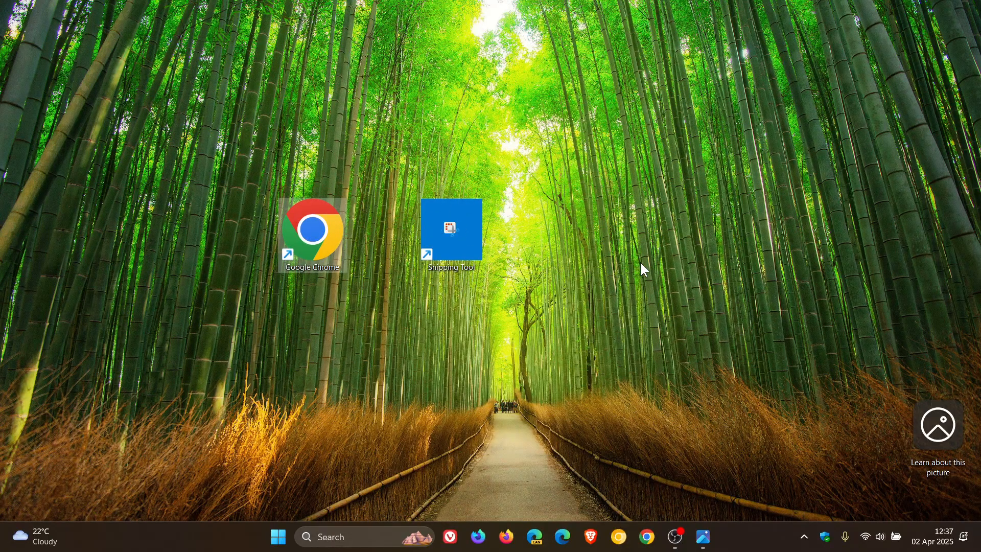
mouse_move(687, 259)
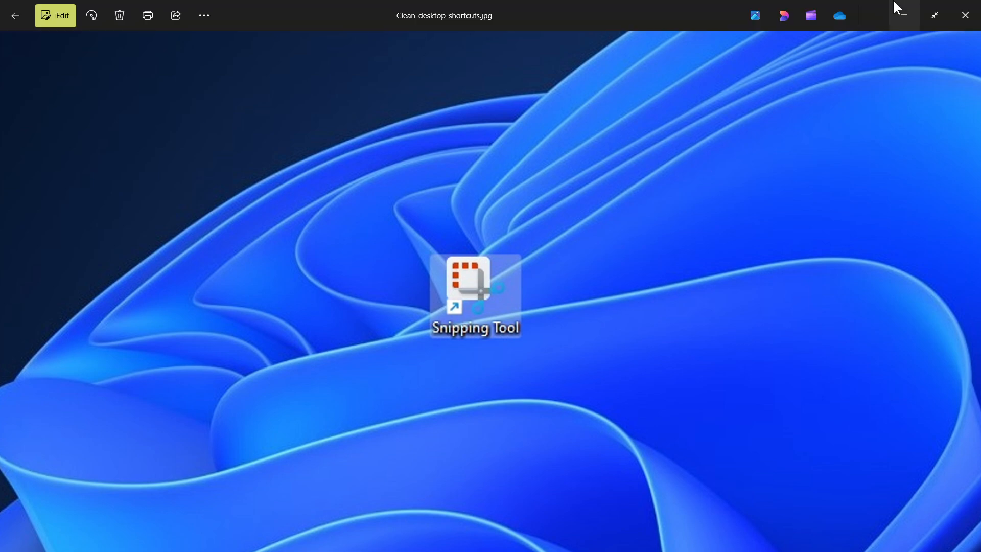
click(966, 15)
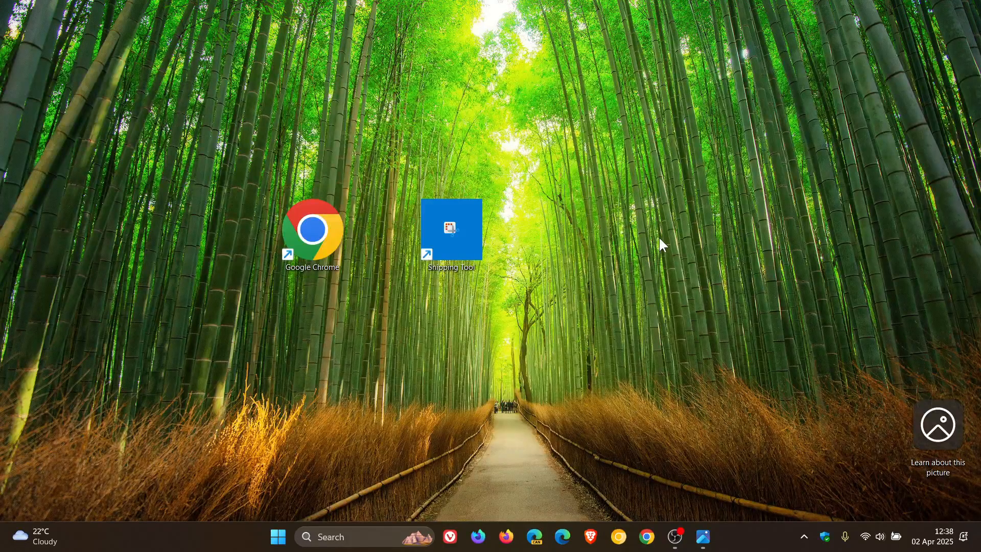